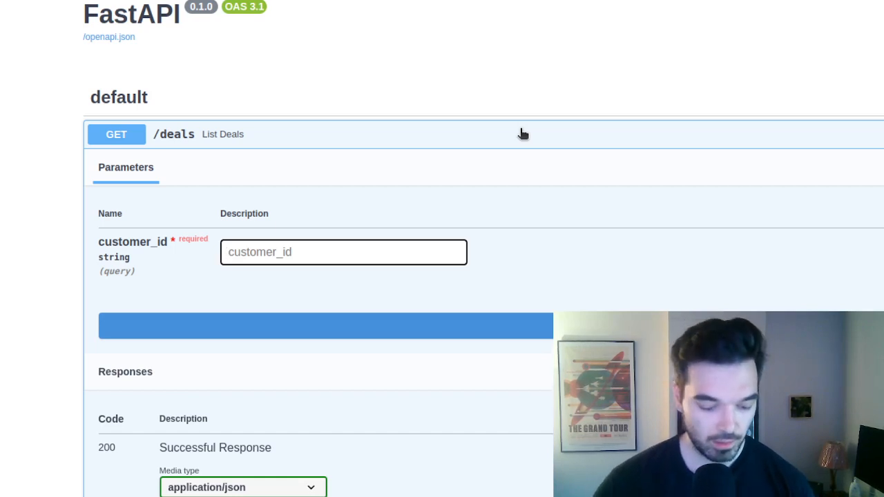
# Request the /deals list for customer_a, returning its Salesforce deals.
pyautogui.write('customer_a')
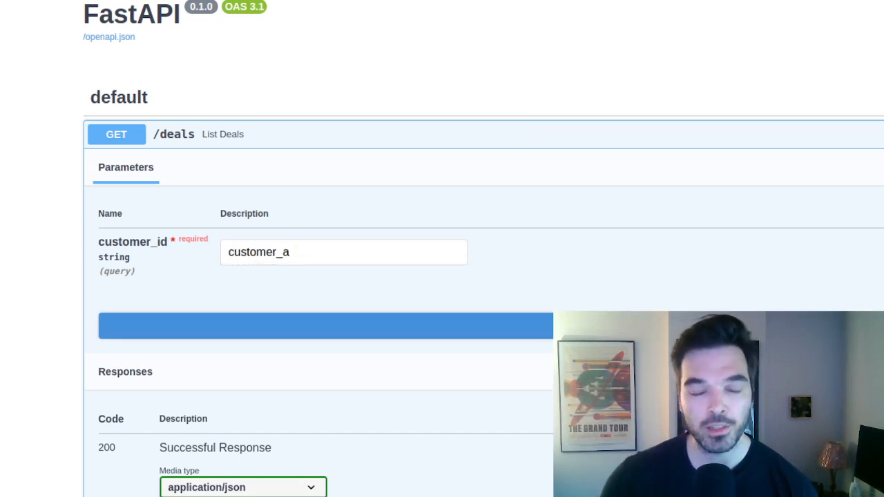
pyautogui.click(326, 332)
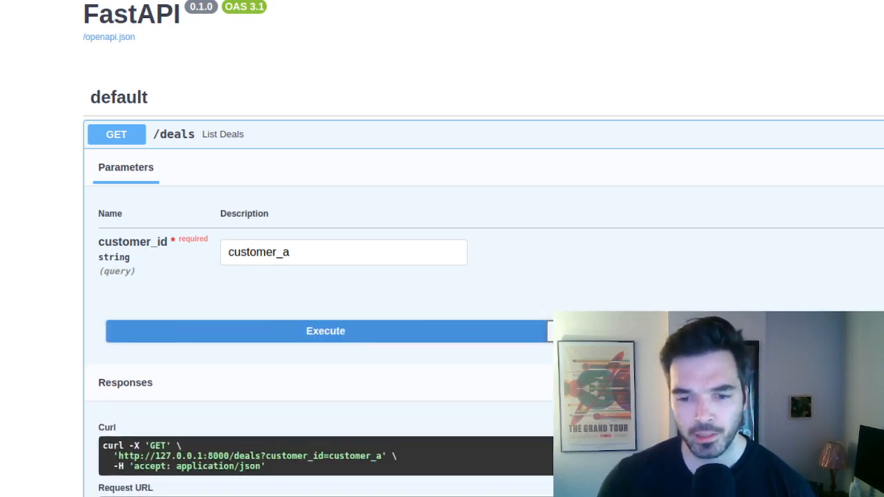
pyautogui.click(326, 332)
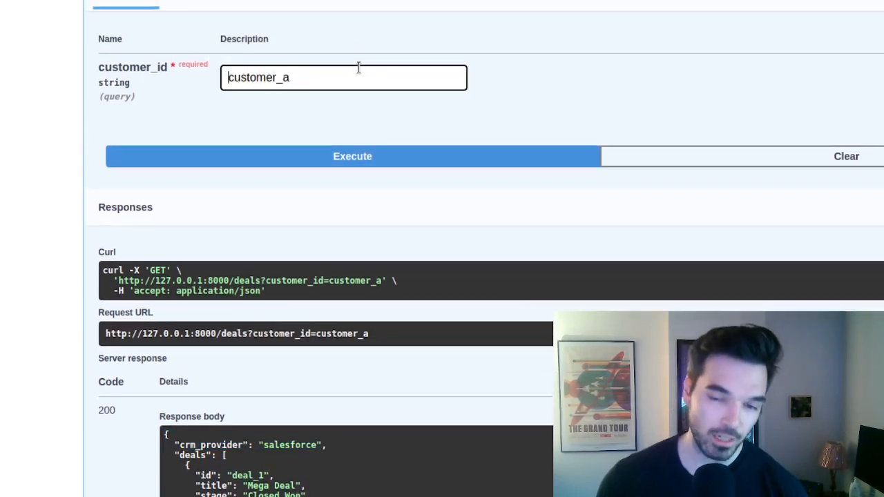
# Request the /deals list for customer_b, returning its HubSpot deals.
pyautogui.write('customer_b')
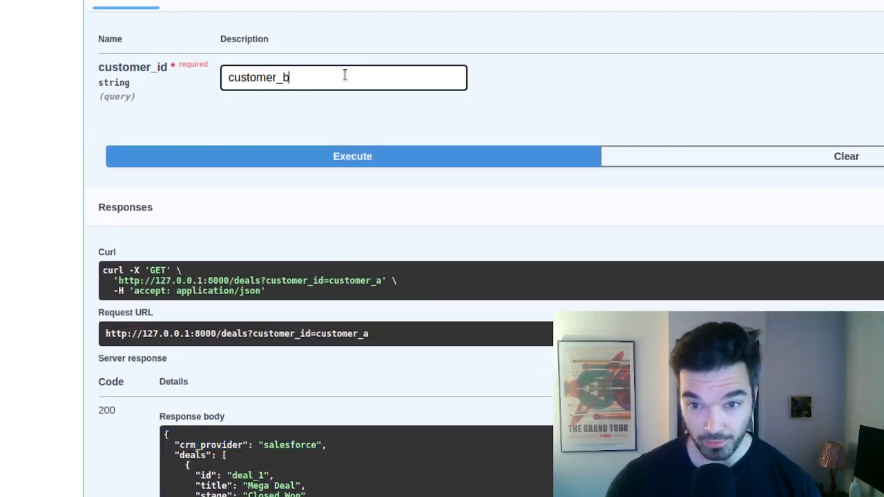
pyautogui.click(353, 157)
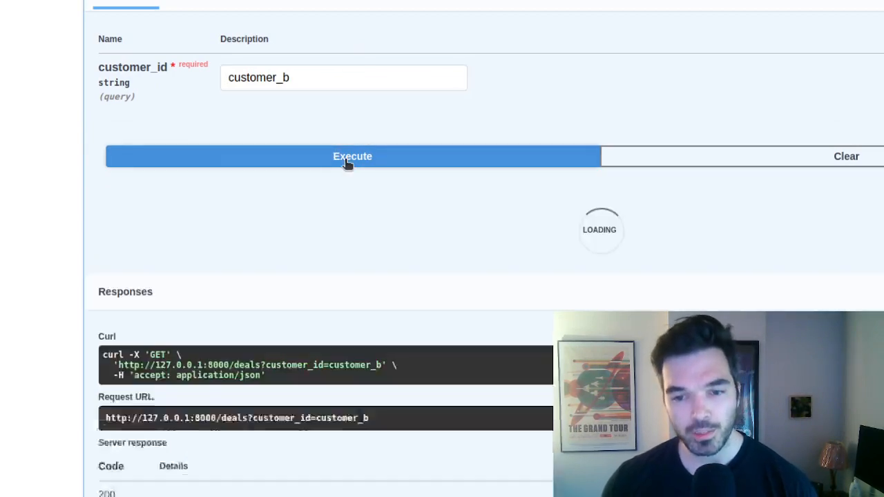
pyautogui.scroll(-3)
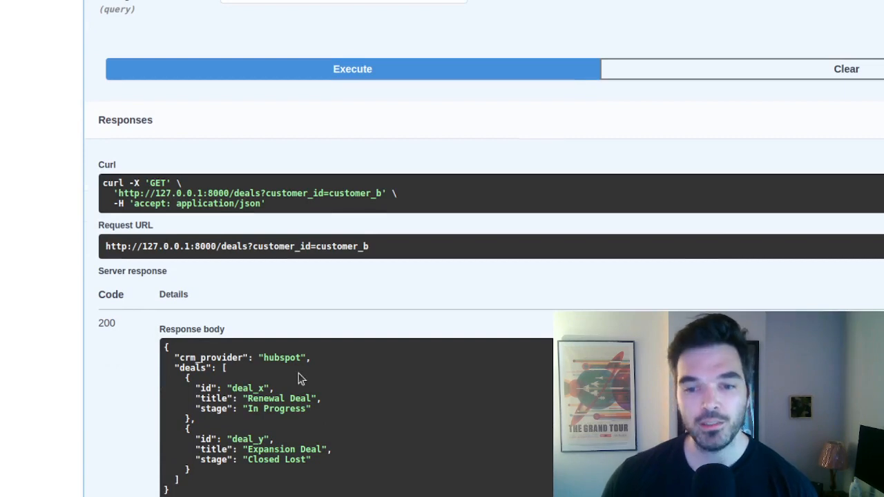
pyautogui.doubleClick(282, 357)
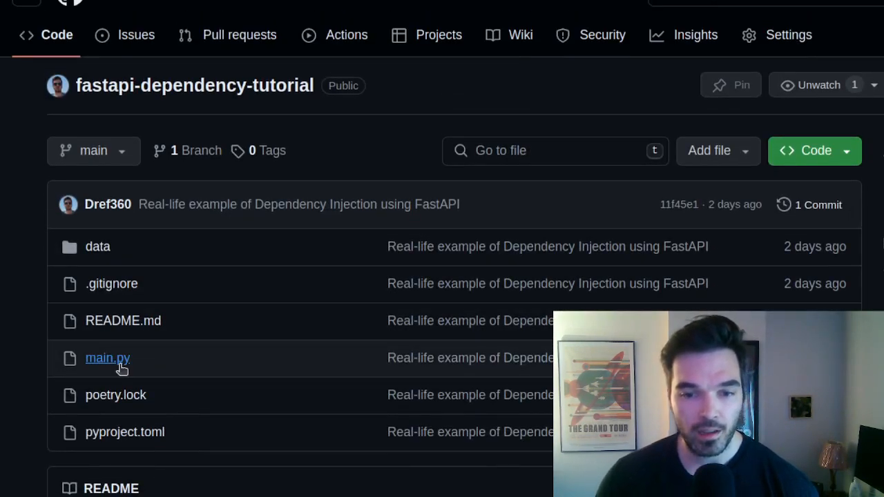
# View main.py with its imports, Deal model and CRMManager class.
pyautogui.click(108, 358)
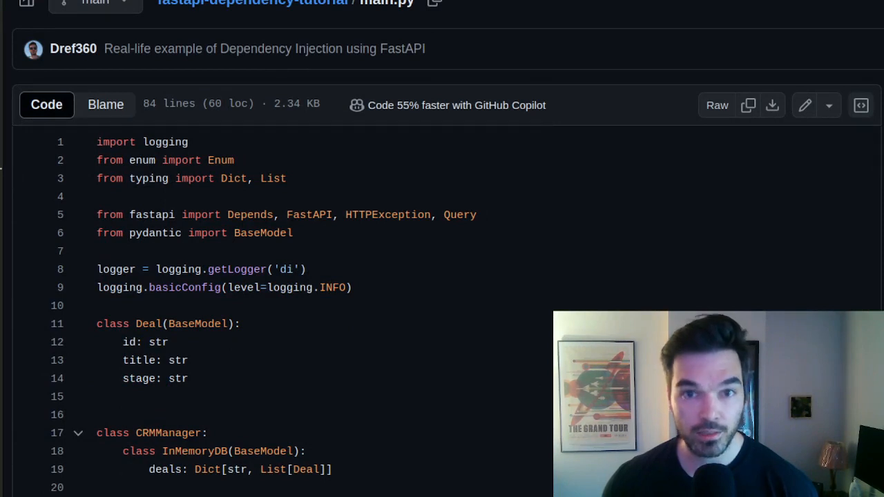
pyautogui.scroll(-3)
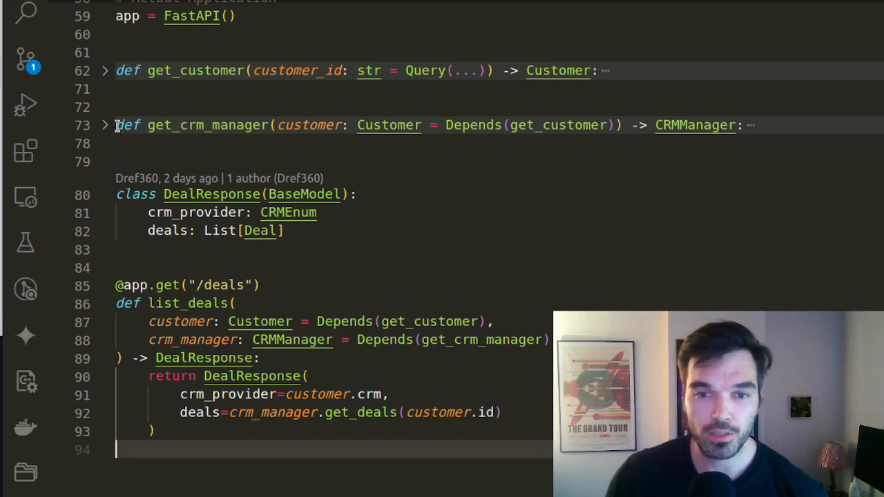
pyautogui.moveTo(695, 125)
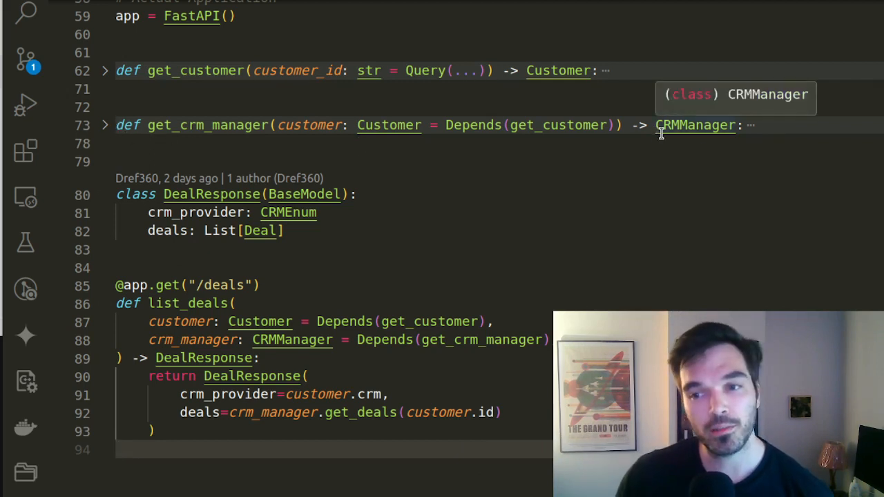
pyautogui.moveTo(800, 133)
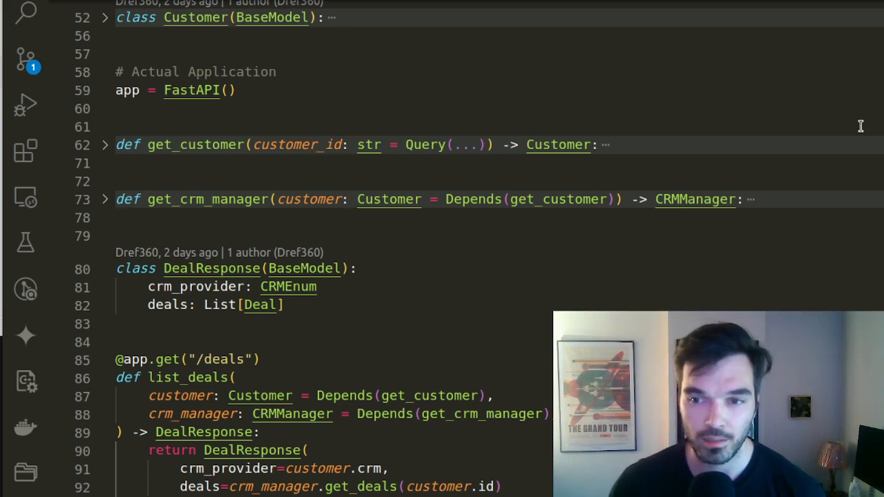
pyautogui.moveTo(782, 182)
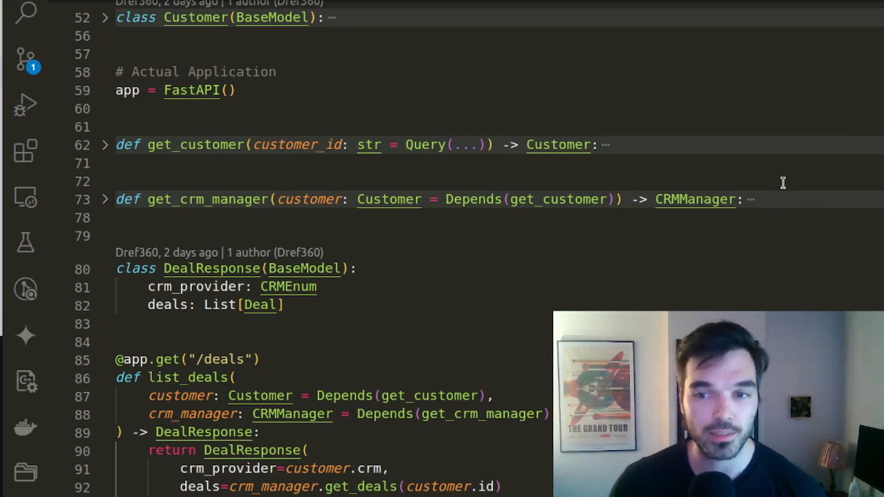